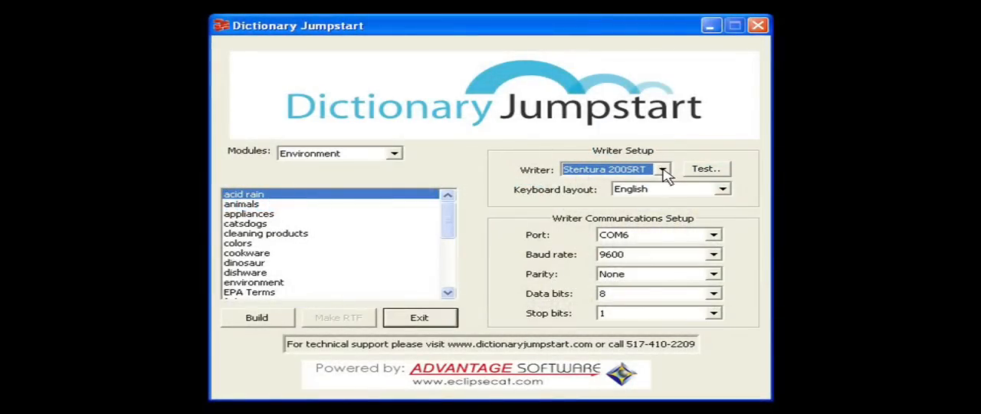
Select Cybra USB as the steno writer model in Writer Setup.
click(662, 169)
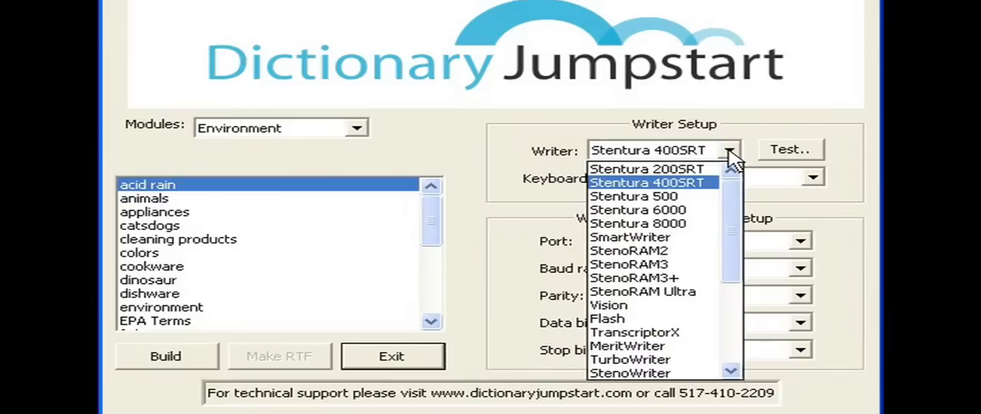
click(628, 251)
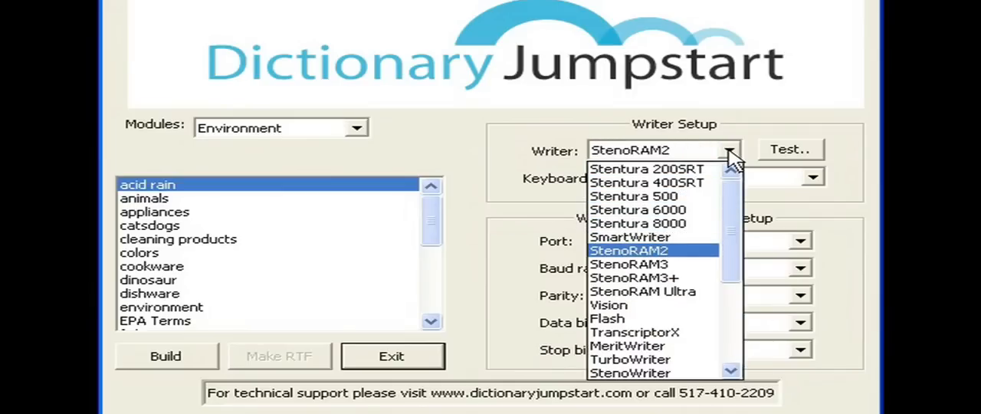
click(635, 331)
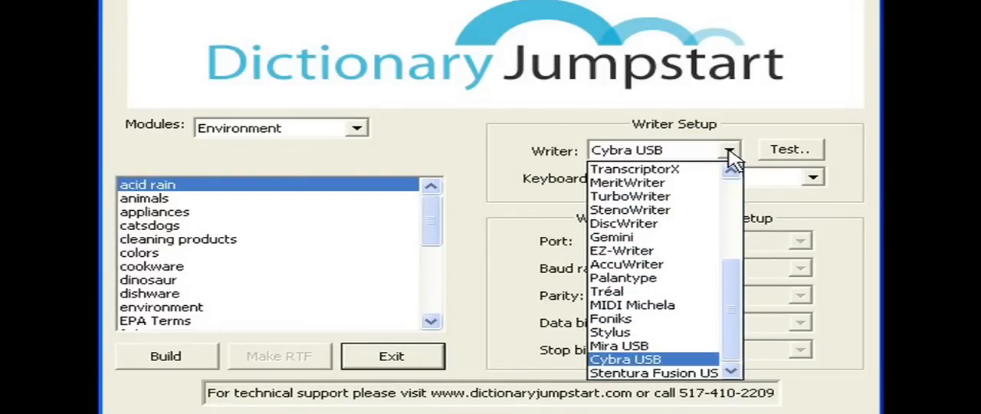
click(624, 359)
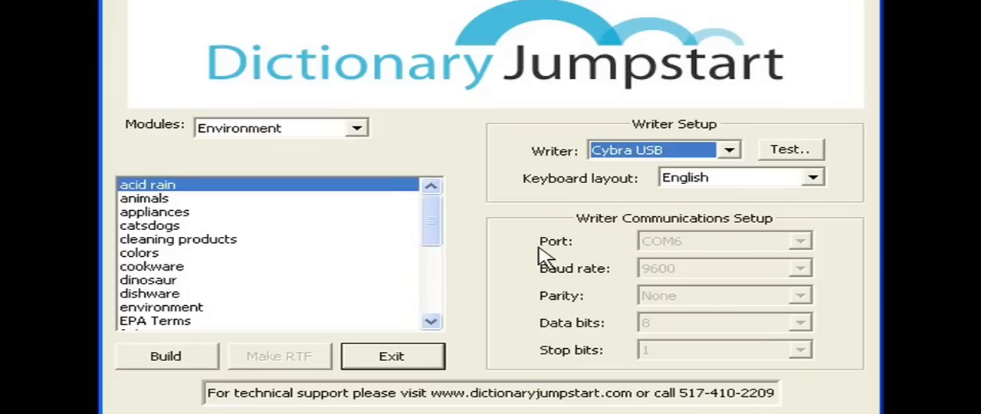
mouse_move(598, 253)
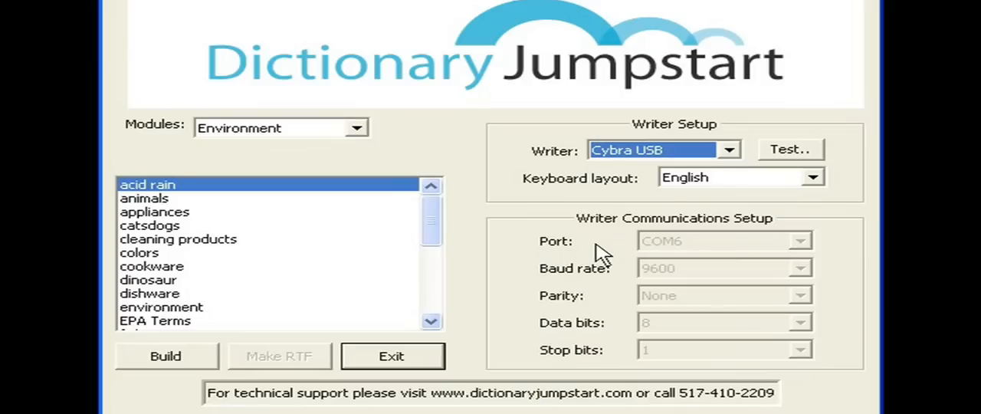
mouse_move(374, 135)
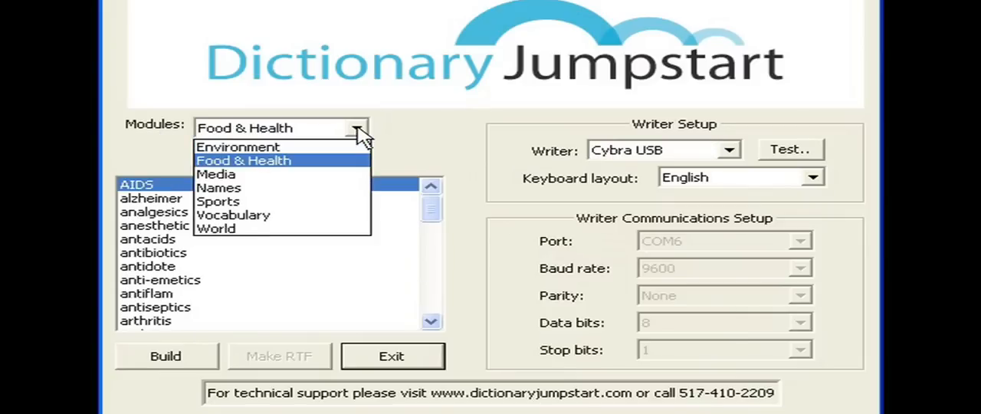
Preview the Media, Names, Sports, Vocabulary and World modules, then settle on Names.
click(216, 174)
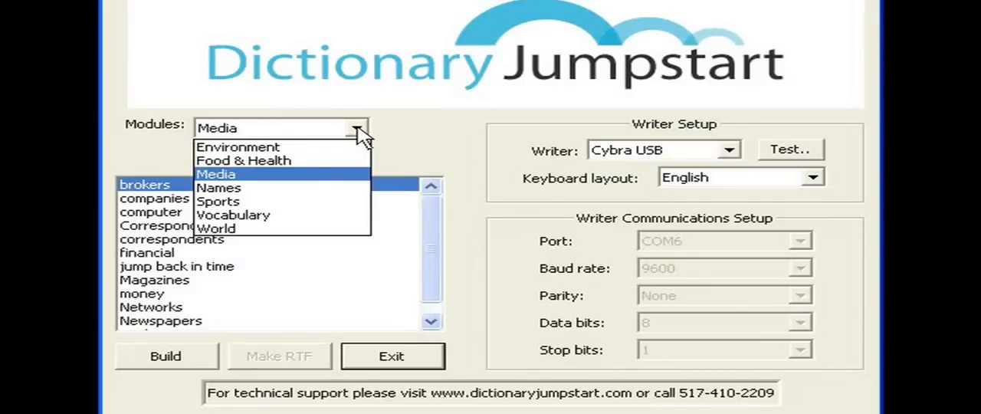
click(221, 187)
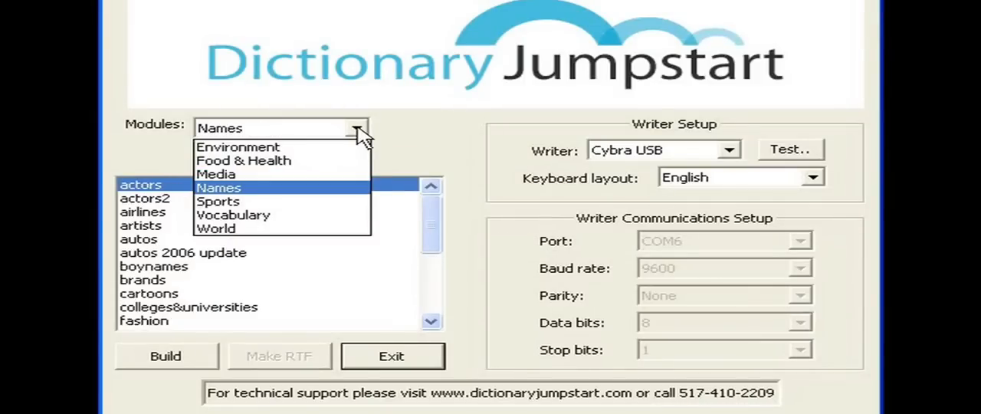
click(218, 201)
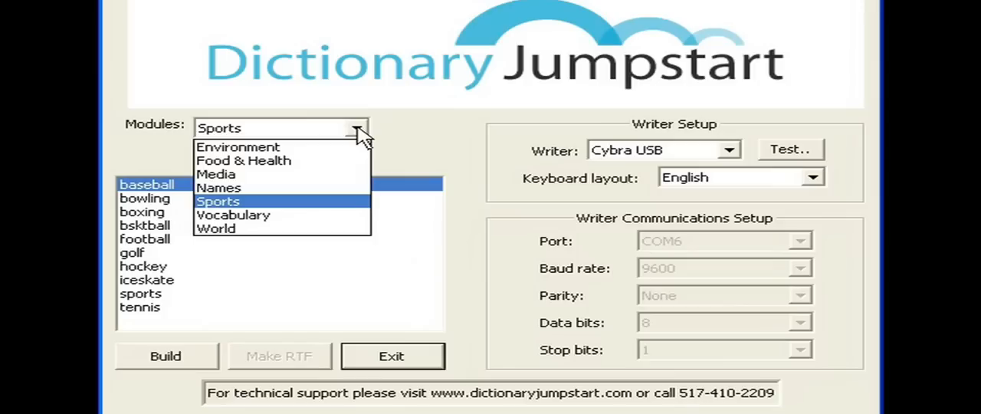
click(233, 215)
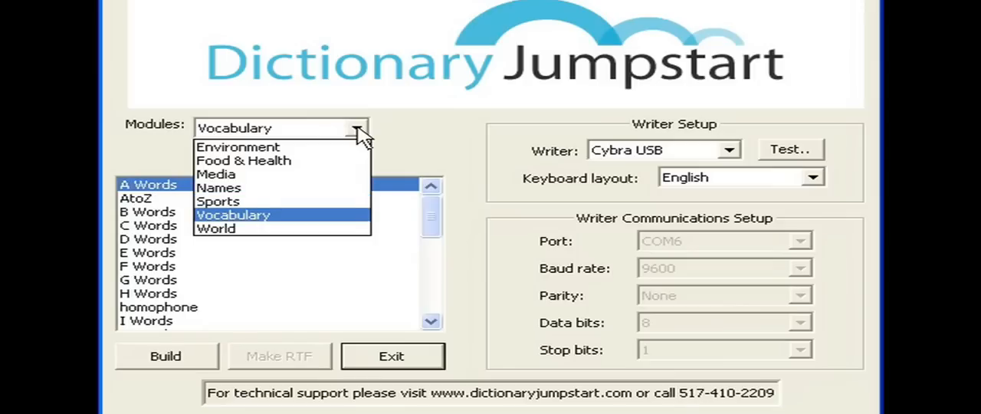
click(217, 228)
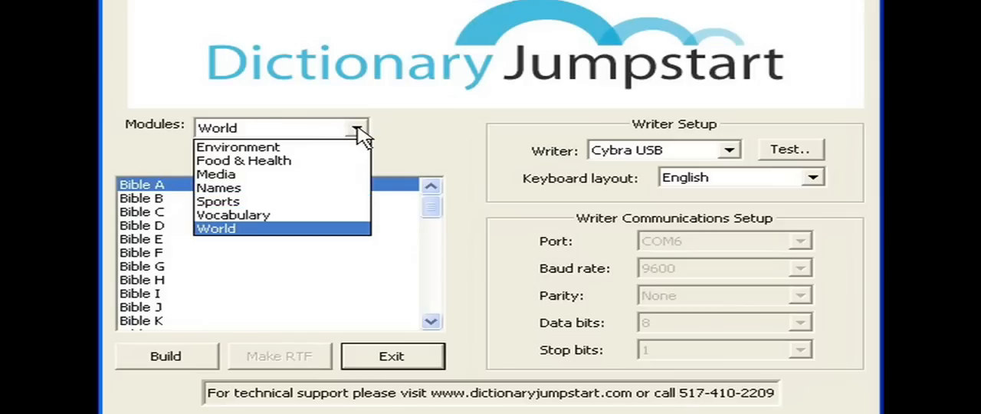
click(217, 200)
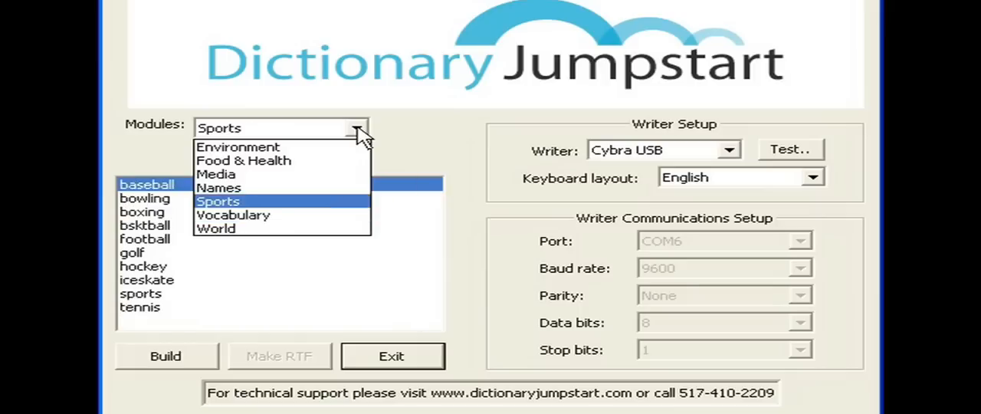
click(219, 187)
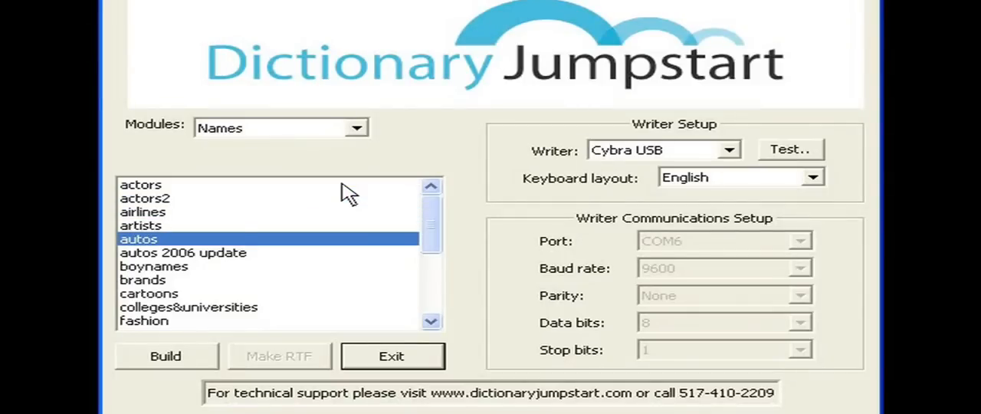
Pick the surnames word list from the Names module's lists.
click(149, 294)
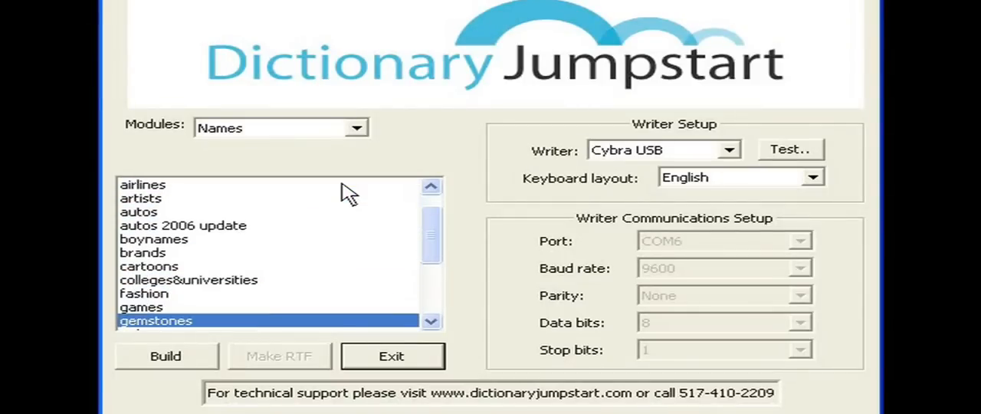
scroll(down, 3)
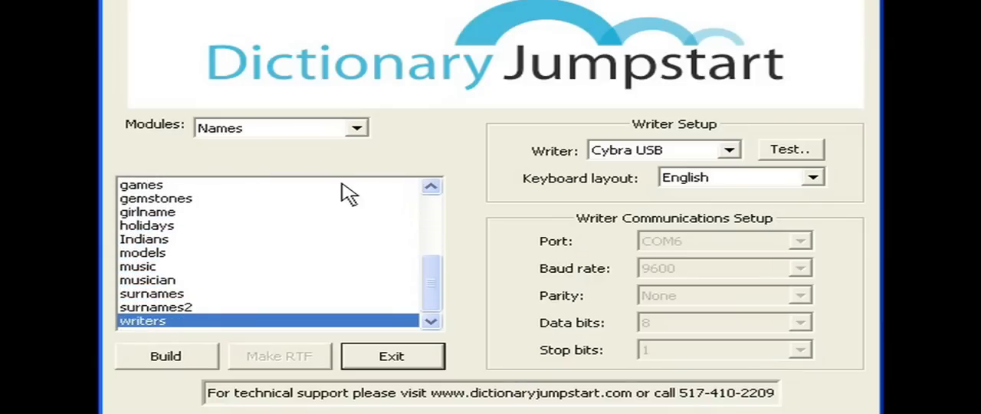
click(152, 295)
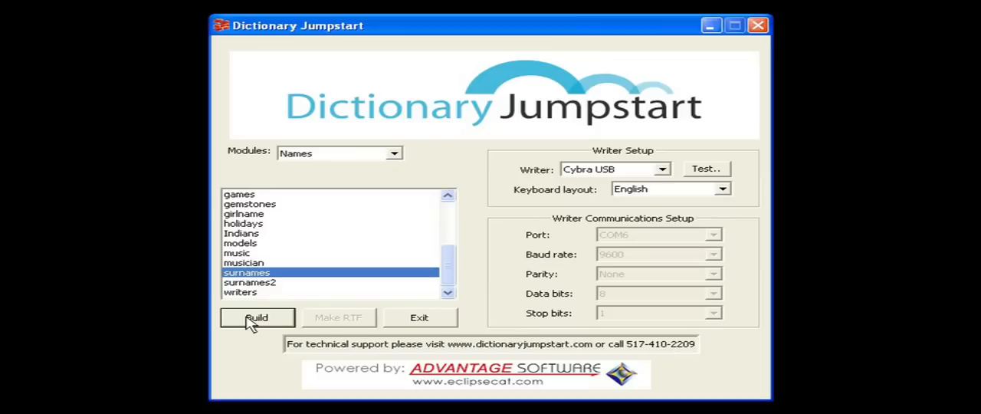
Build the surnames dictionary, advancing from Aaron through Abbott to Abernathy.
click(257, 318)
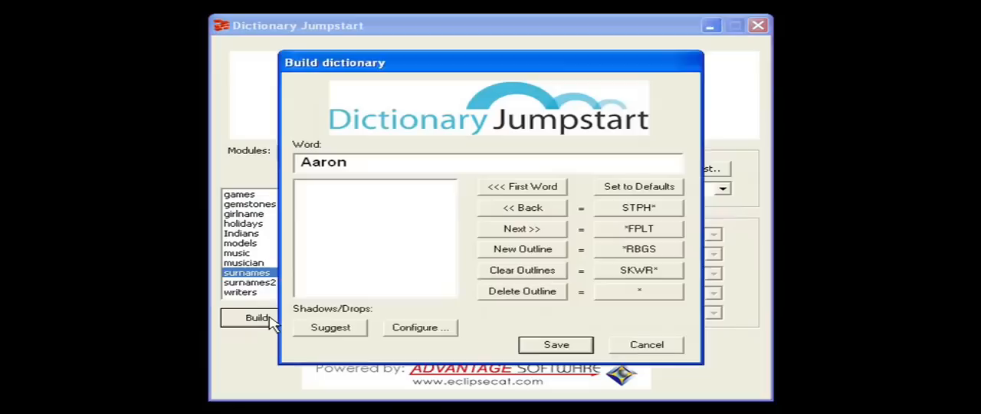
mouse_move(536, 237)
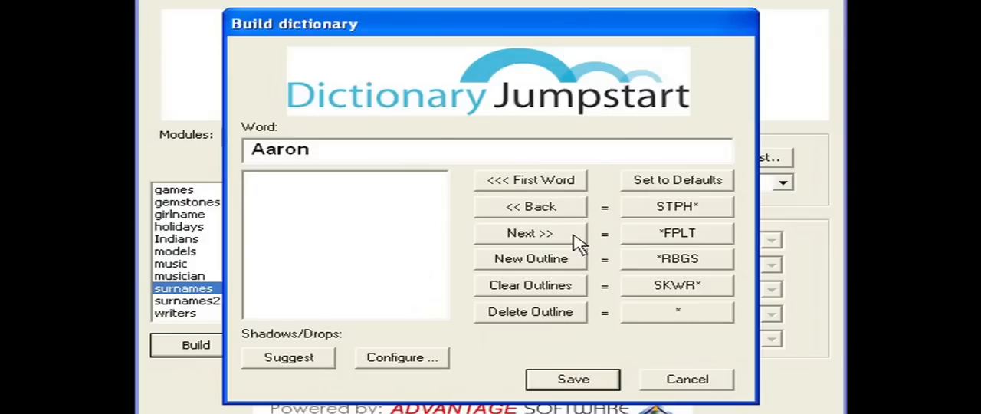
click(288, 357)
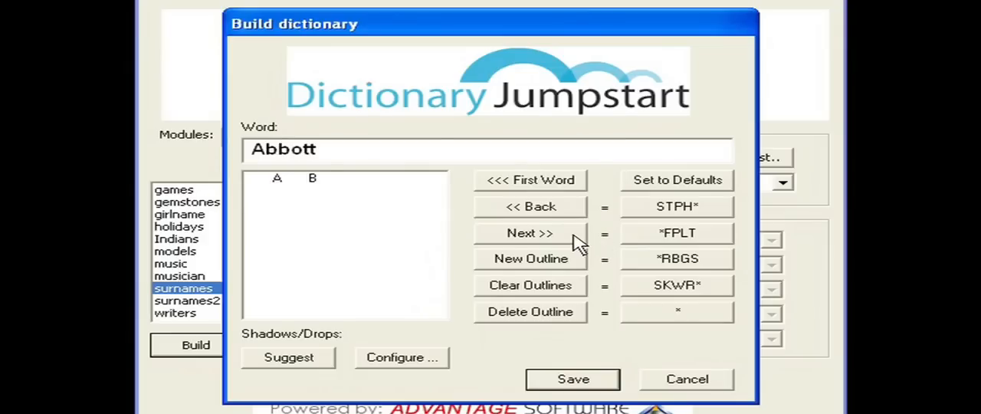
click(531, 233)
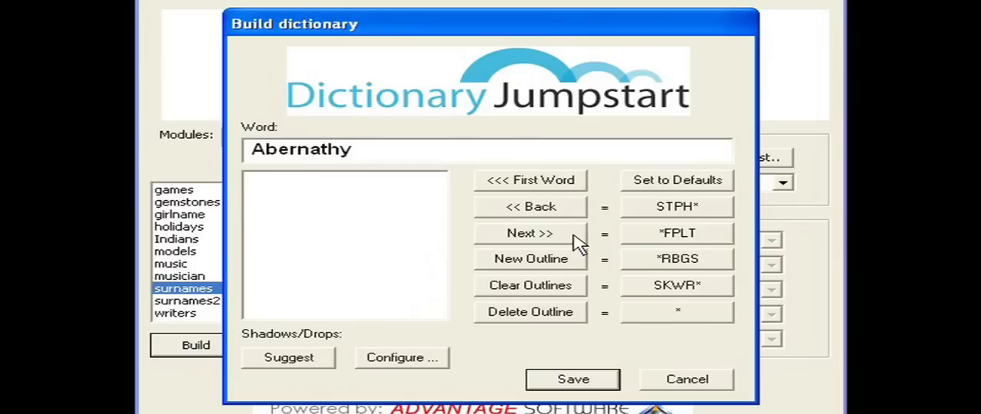
mouse_move(721, 184)
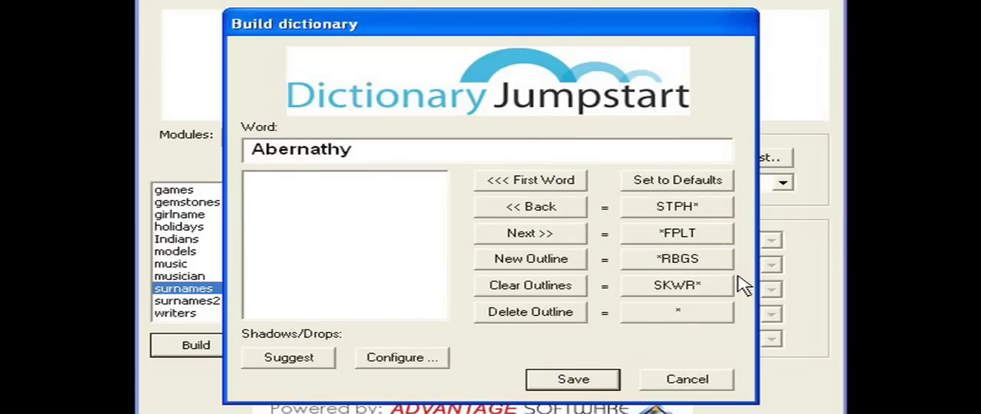
Stroke outlines through Abraham, Abrams and Acevedo, clearing and re-entering Acevedo's outline.
click(288, 357)
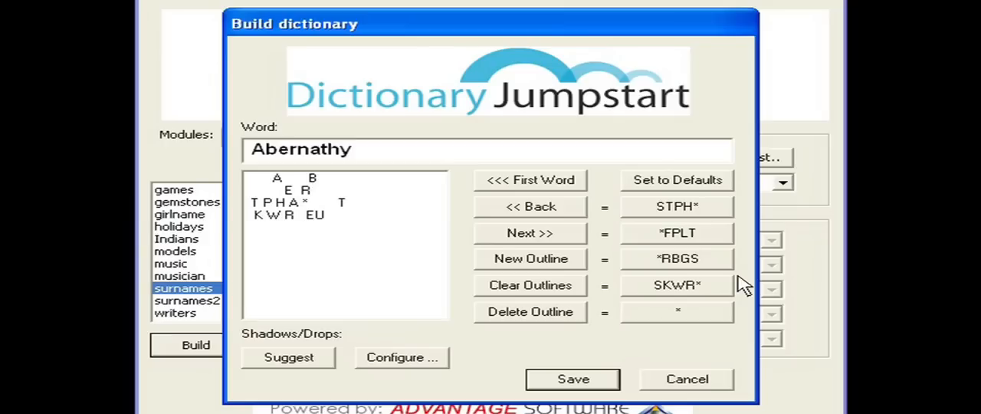
click(531, 233)
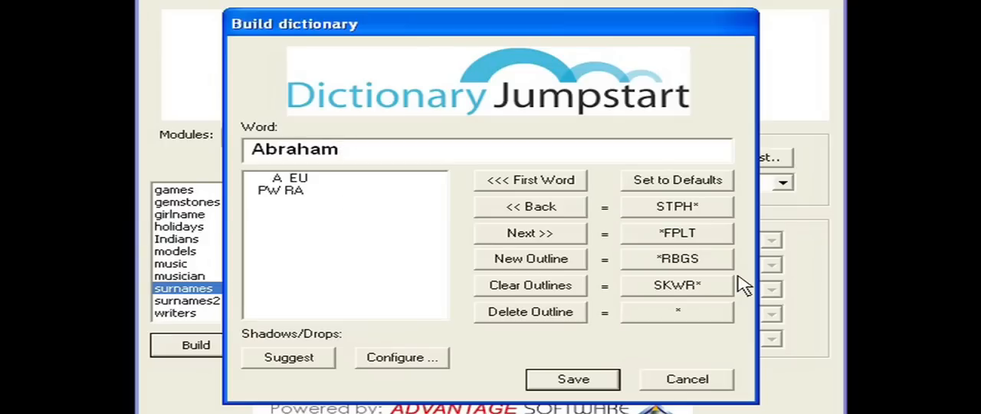
click(531, 233)
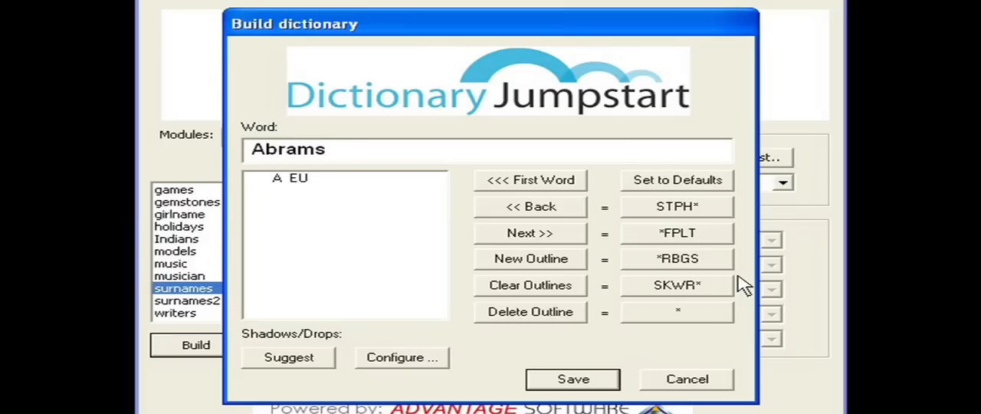
click(530, 233)
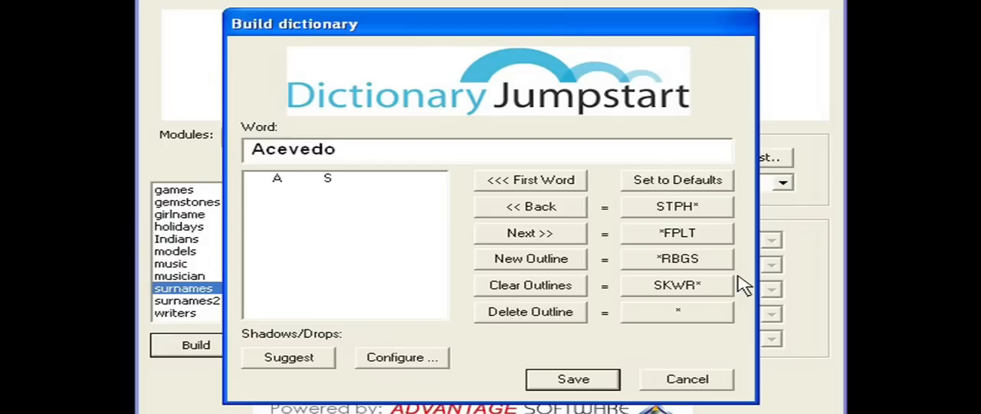
click(288, 357)
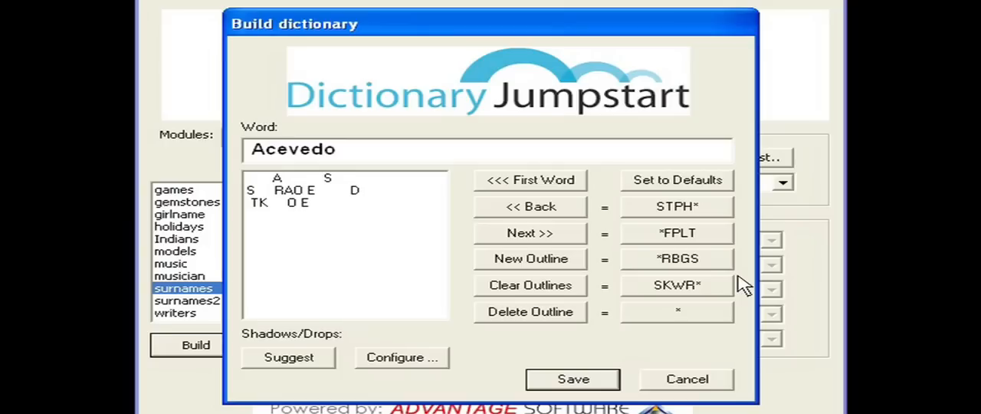
click(531, 285)
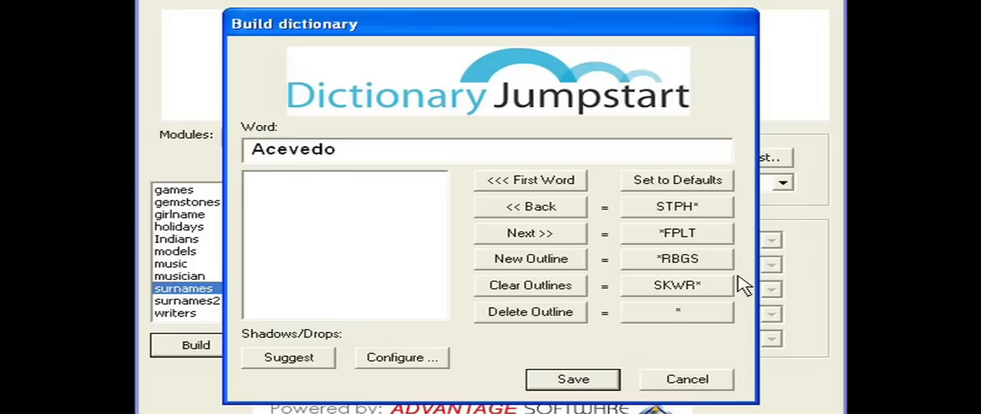
mouse_move(641, 275)
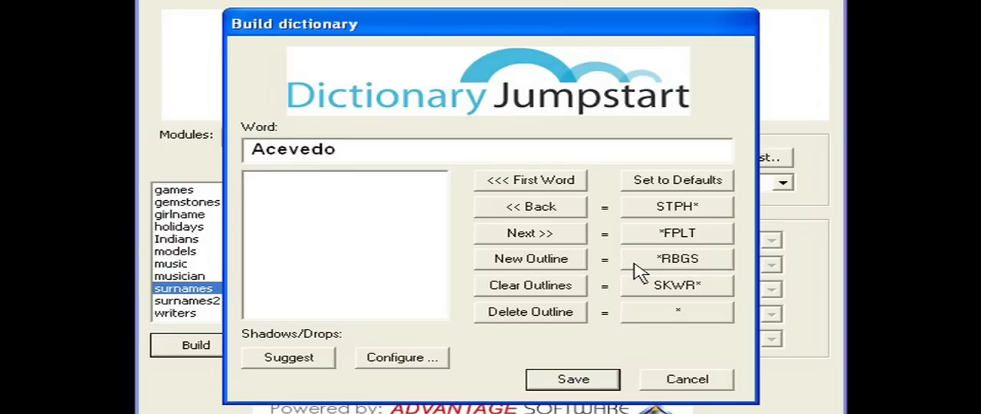
click(289, 357)
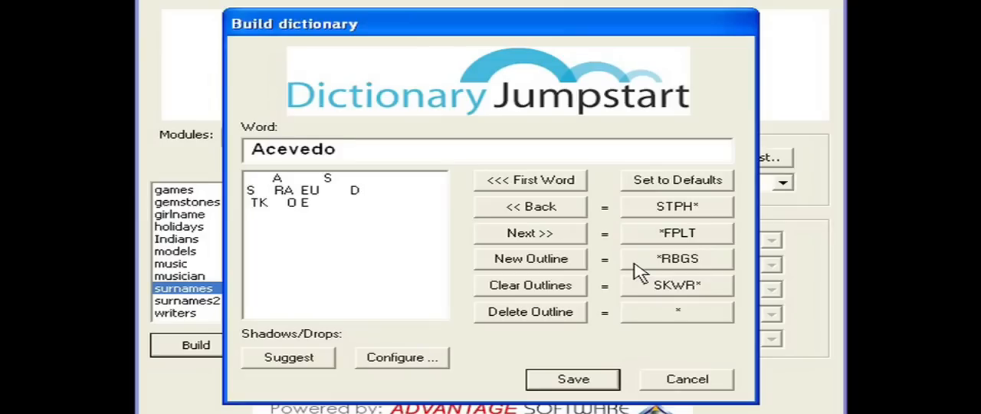
Stroke the surnames from Aguilera through Akers and Albrecht until Aldrich is up.
click(528, 233)
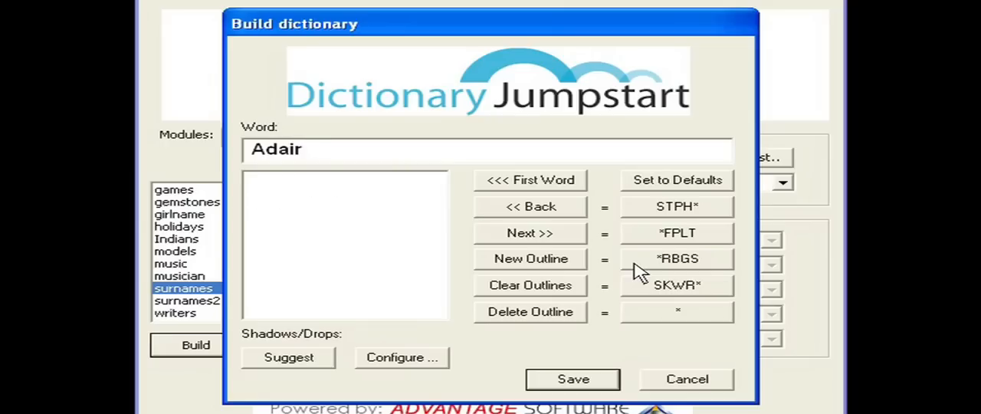
click(530, 233)
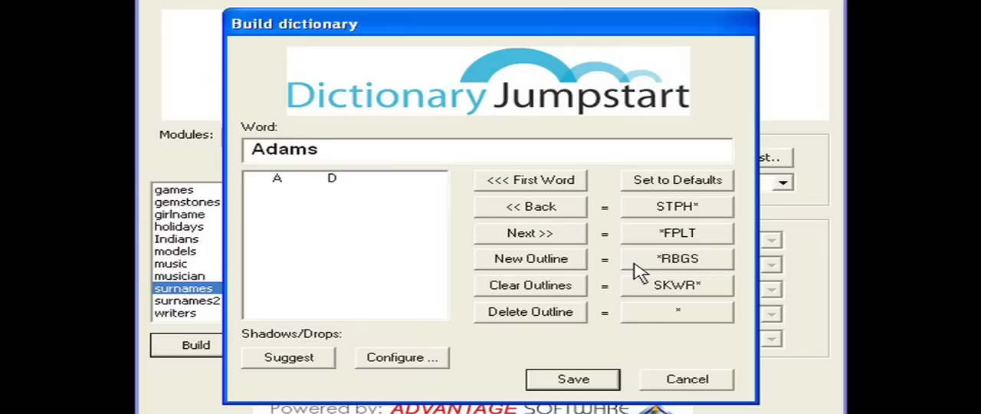
click(530, 233)
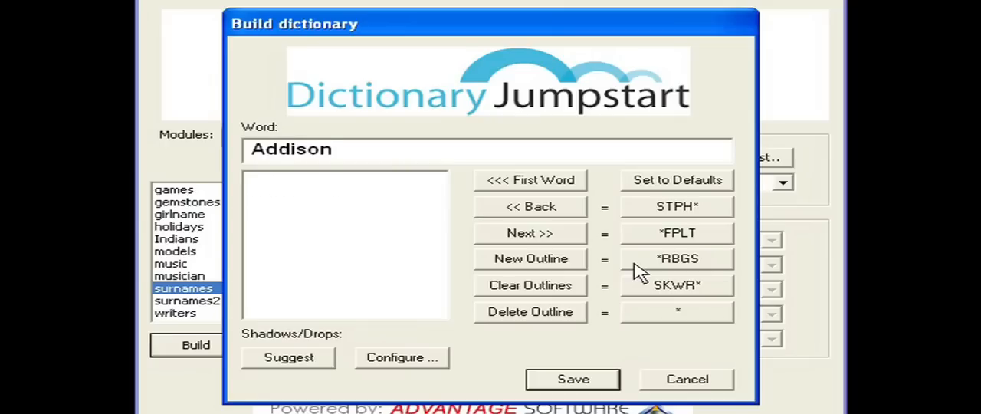
click(530, 233)
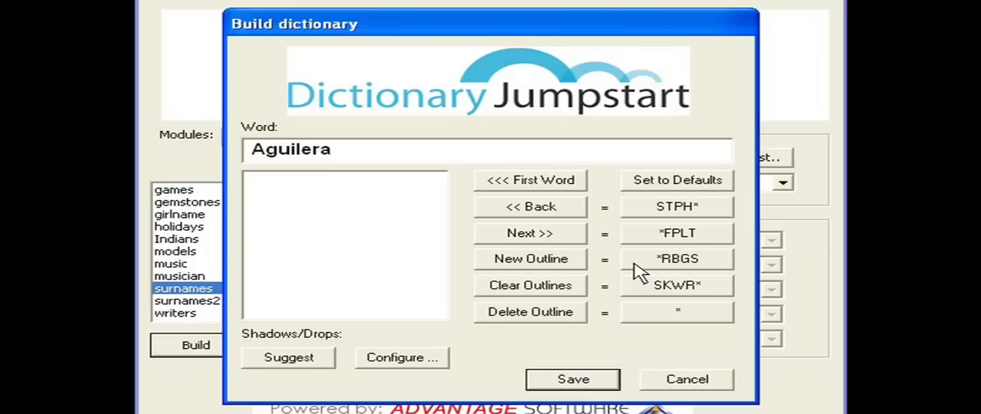
click(288, 357)
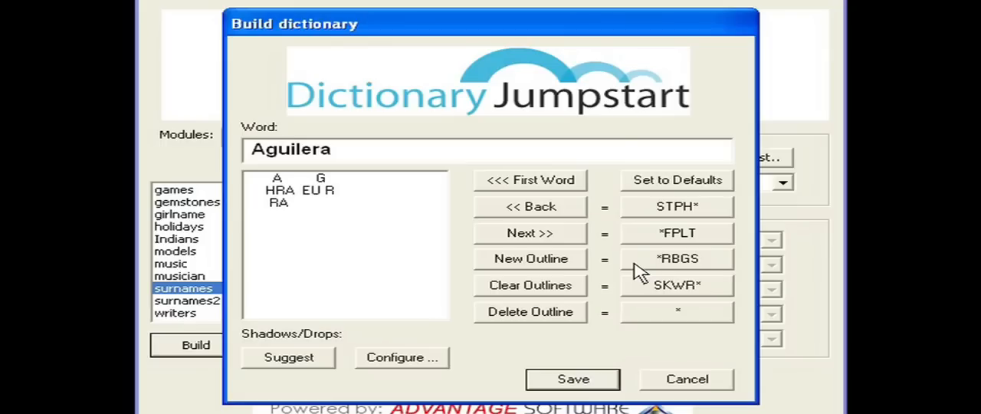
click(530, 233)
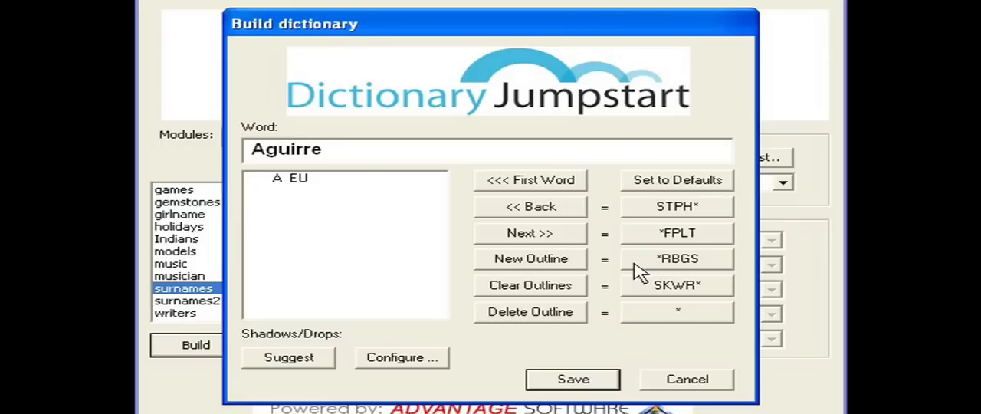
click(529, 233)
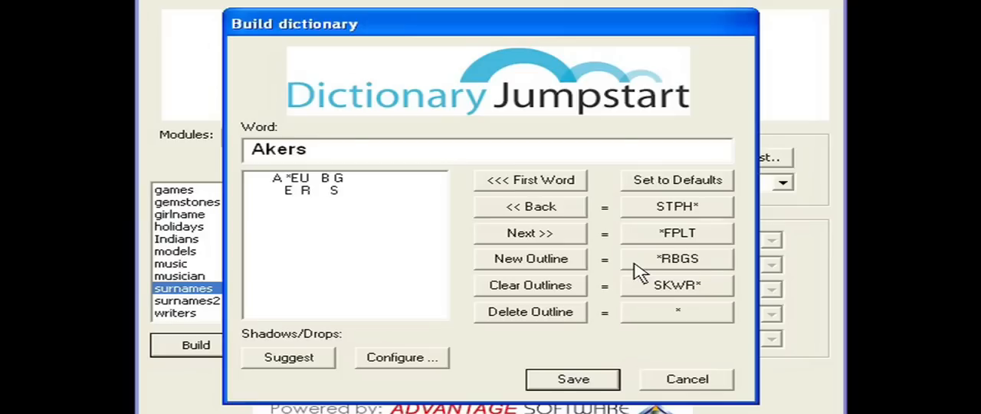
click(529, 233)
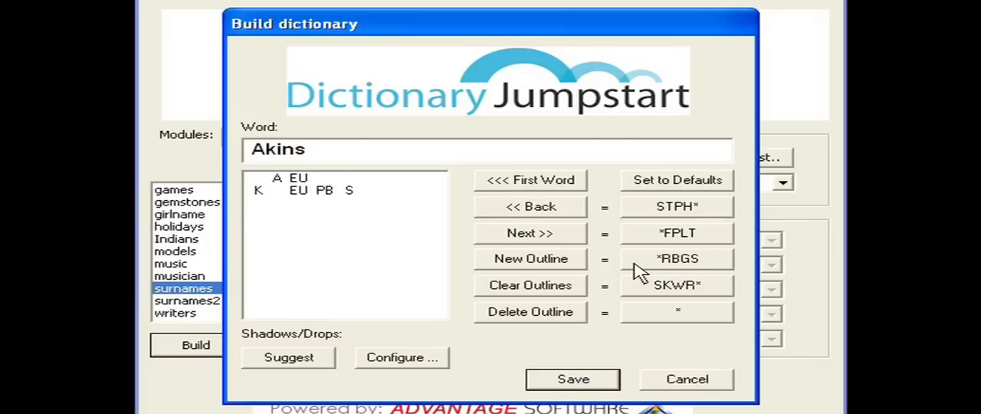
click(530, 233)
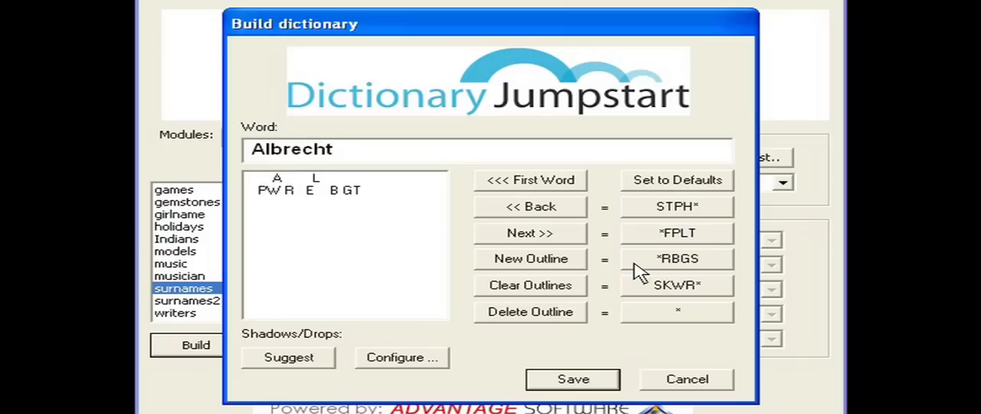
click(530, 233)
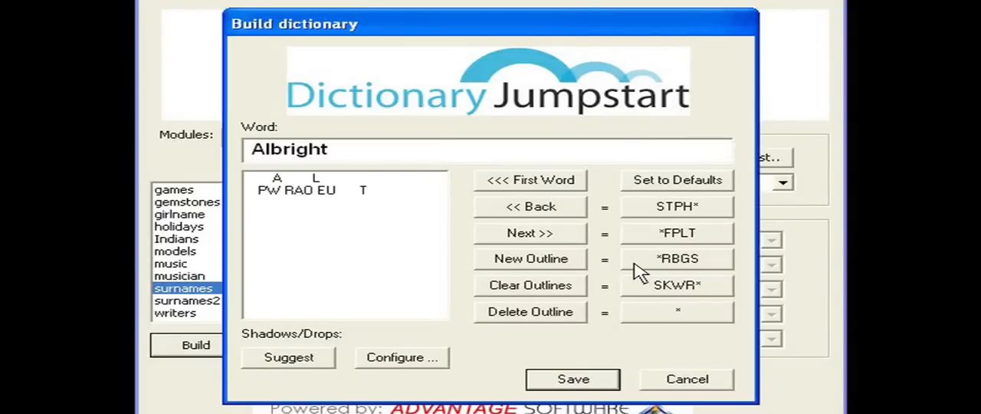
click(530, 233)
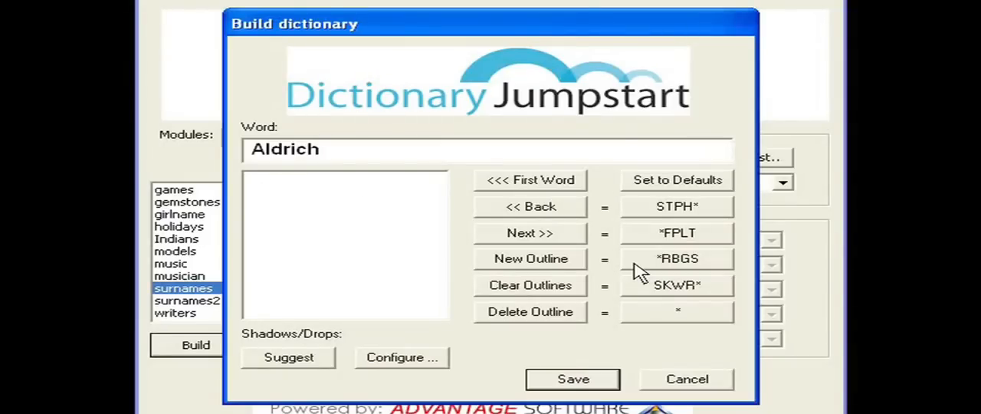
Stroke Aldrich and Aldridge, clear Aldridge's outline, and advance to Alford.
click(288, 357)
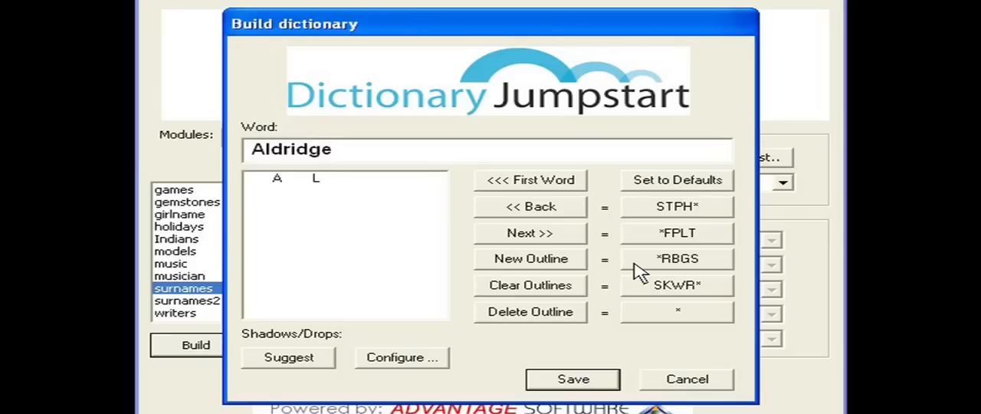
click(531, 285)
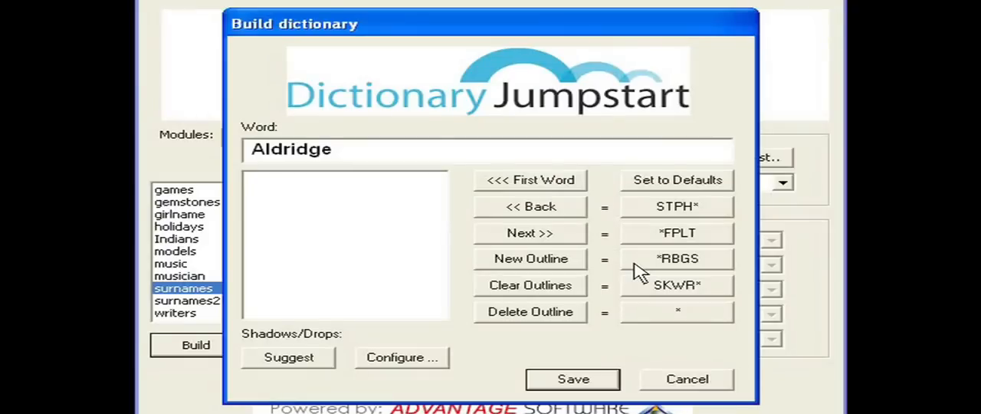
click(288, 355)
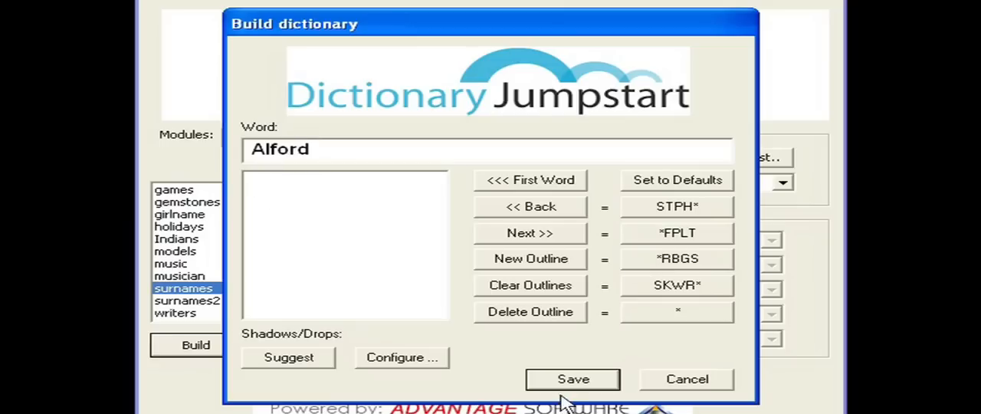
Save the surname outlines so far and reopen the surnames builder at Allen.
click(573, 379)
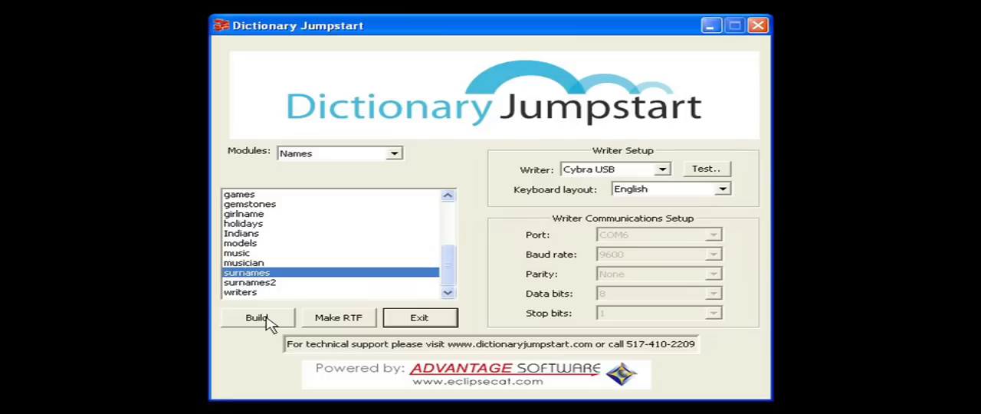
click(257, 317)
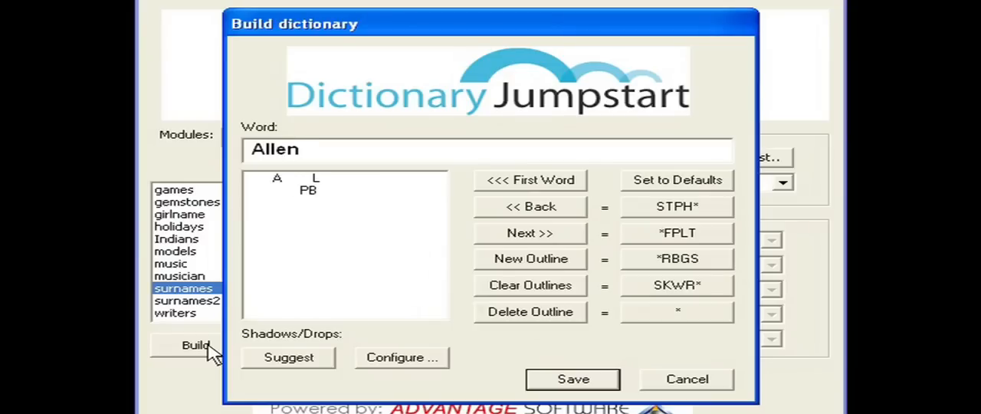
Stroke Allen and alley through to Allred, then save the surnames outlines.
click(530, 233)
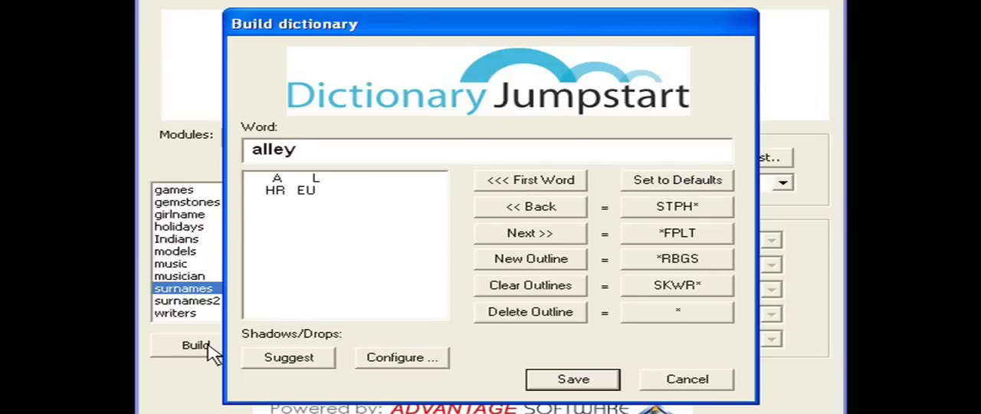
click(530, 233)
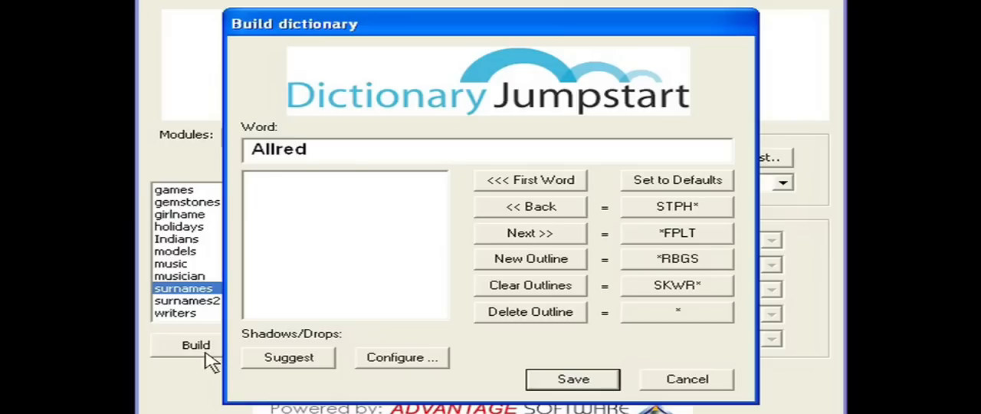
mouse_move(564, 386)
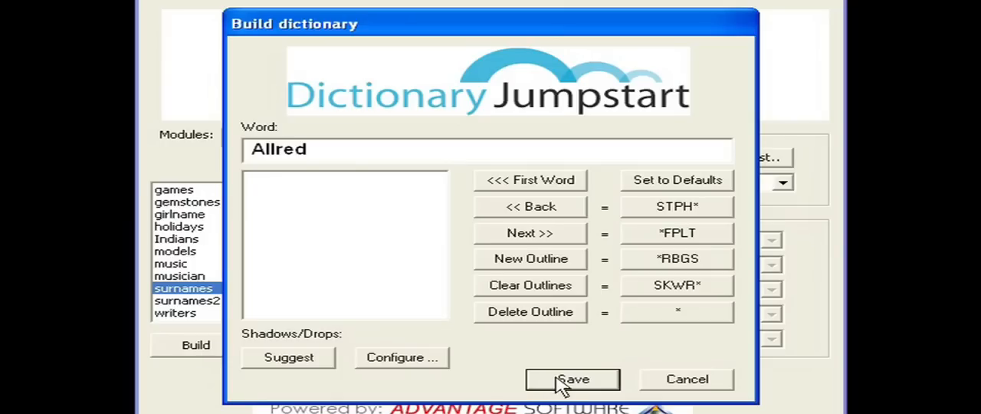
click(571, 379)
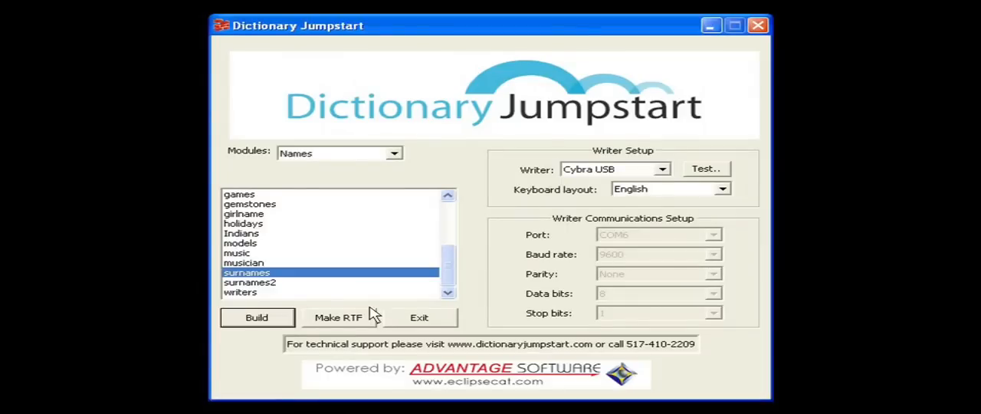
Export surnames as an RTF dictionary named surnames to the Desktop via Make RTF.
click(337, 317)
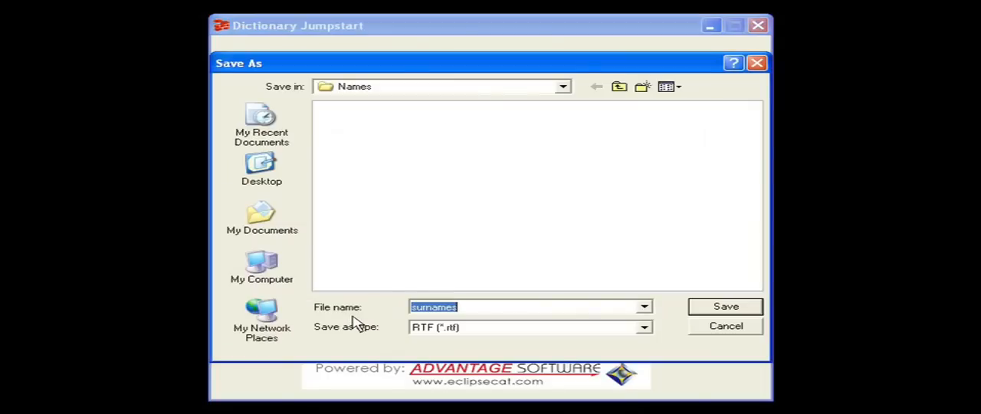
mouse_move(299, 110)
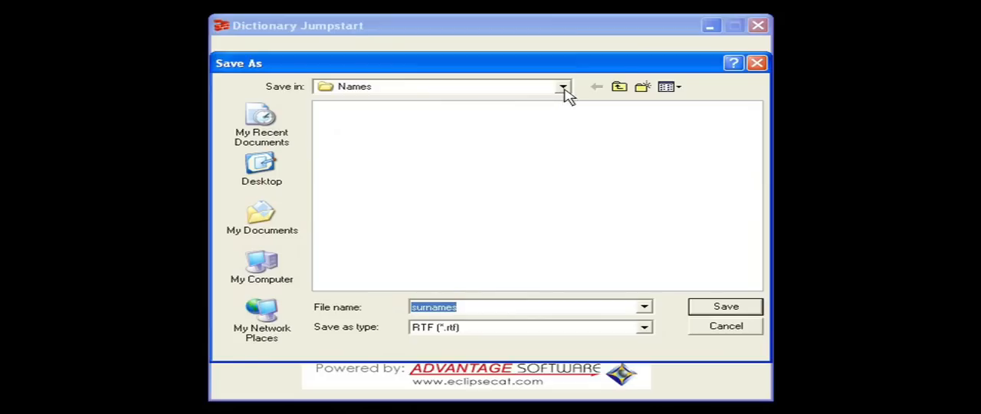
click(260, 166)
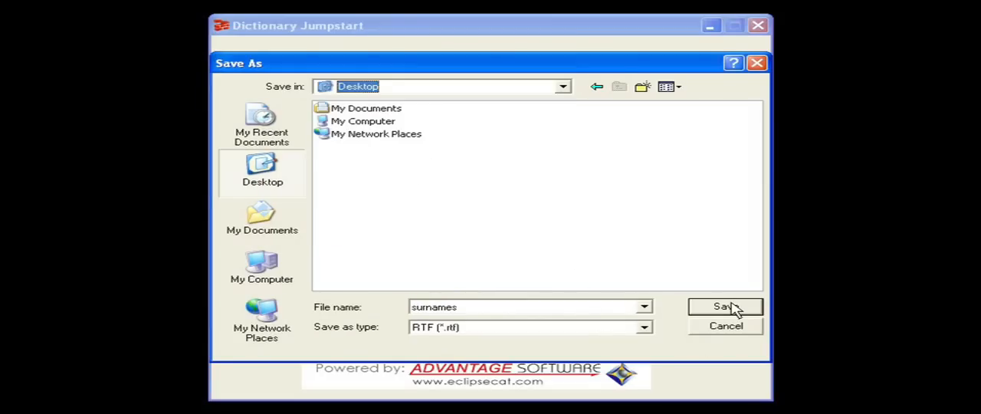
click(724, 307)
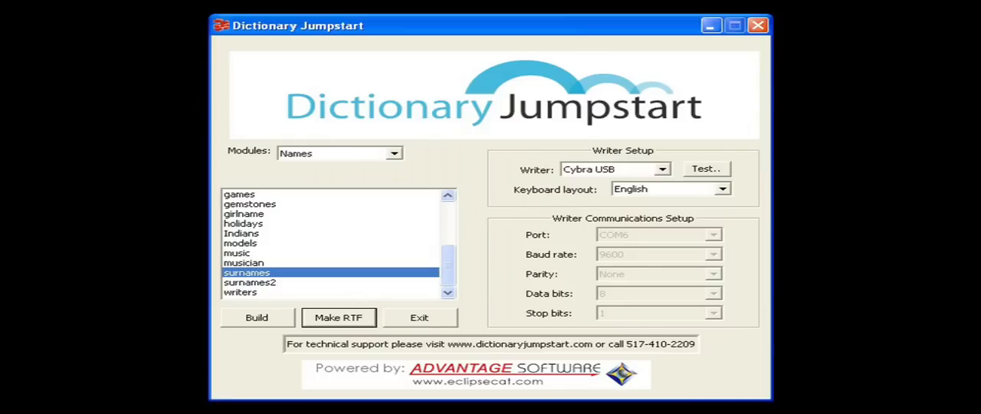
mouse_move(290, 303)
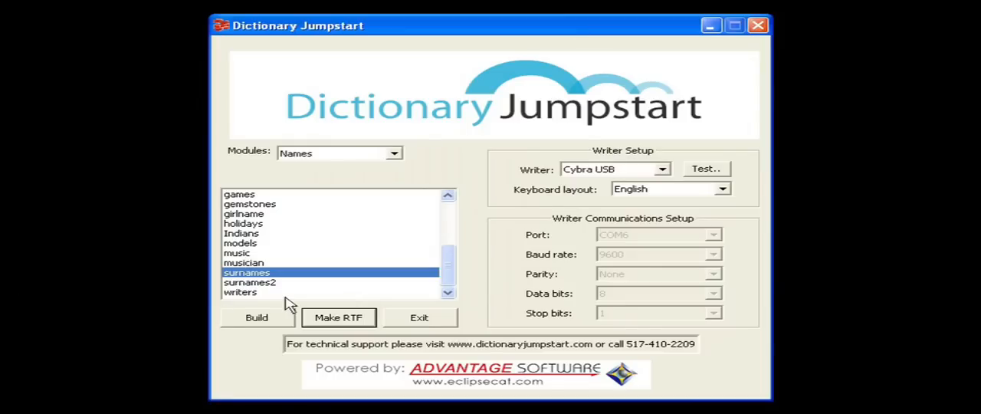
mouse_move(515, 277)
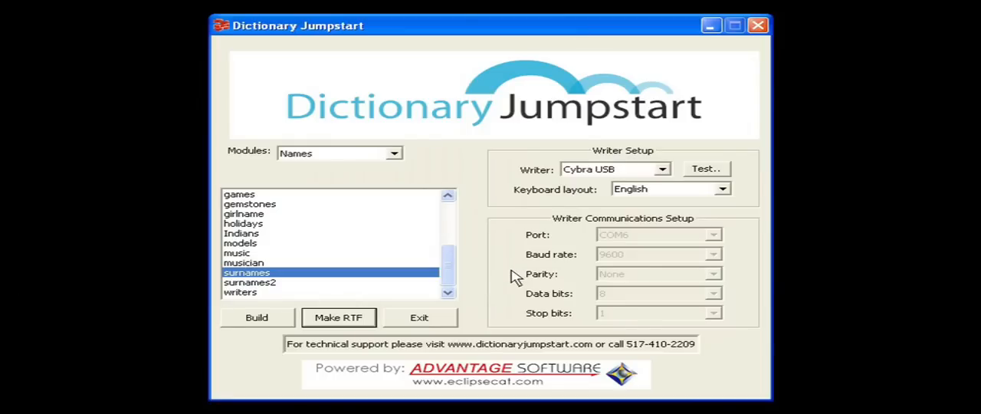